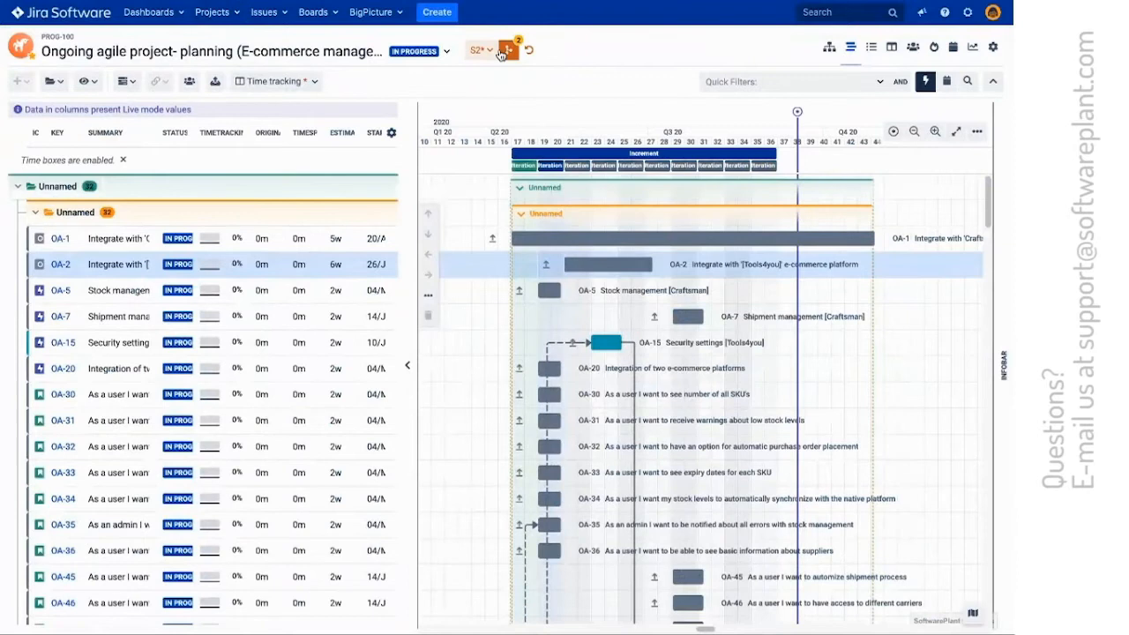
# - Switch the Gantt chart from scenario S2 to S1 and select the OA-5 task bar
pyautogui.click(481, 49)
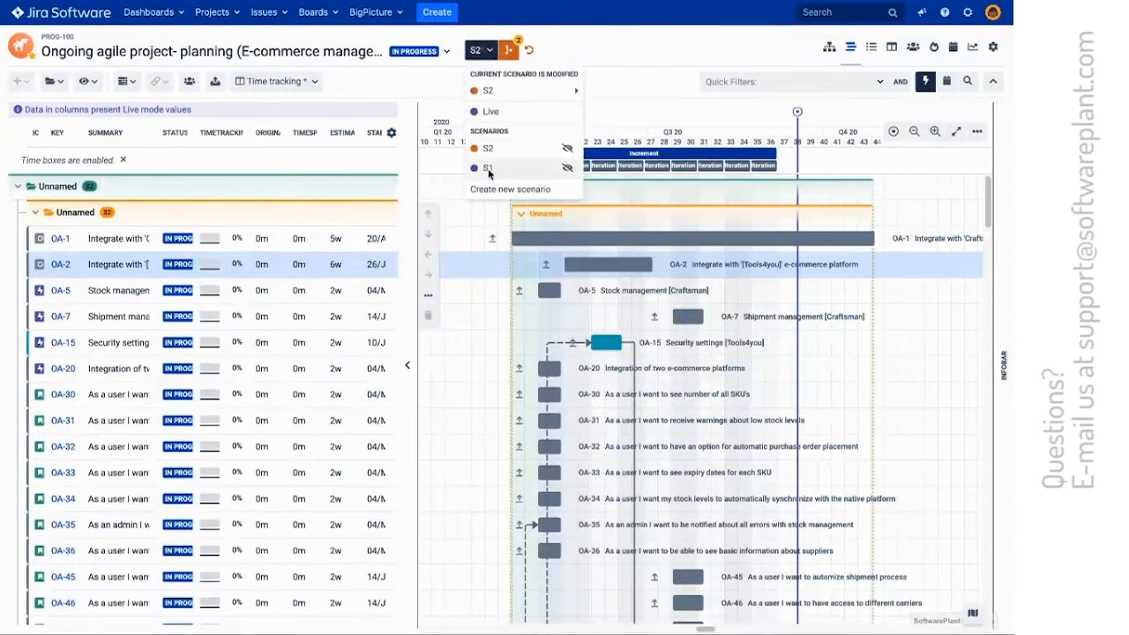
pyautogui.click(486, 168)
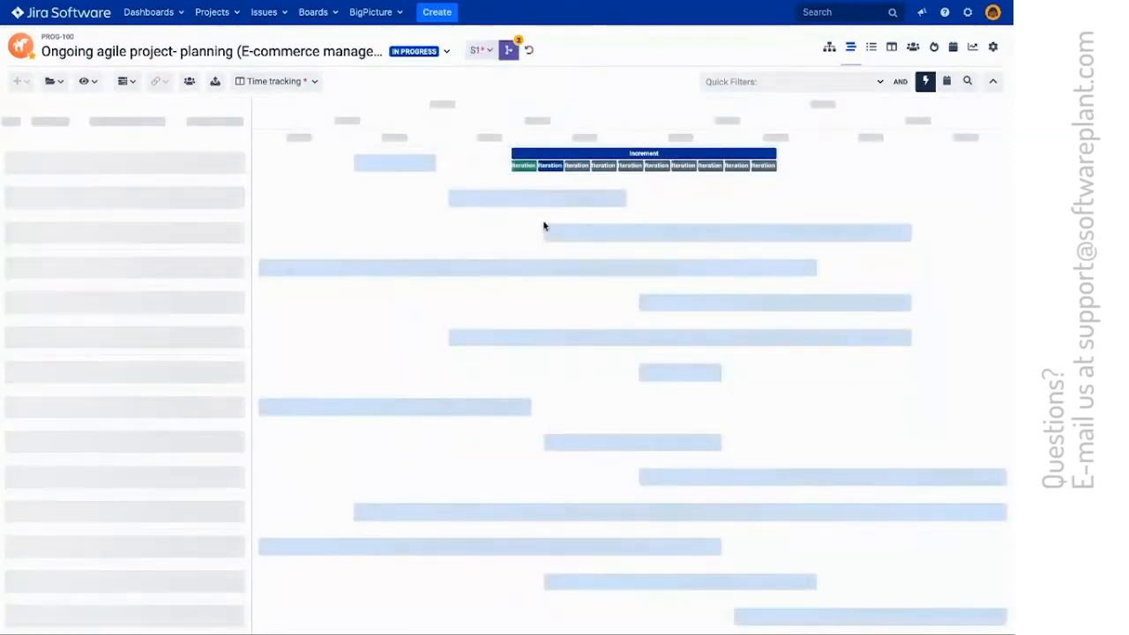
pyautogui.click(507, 49)
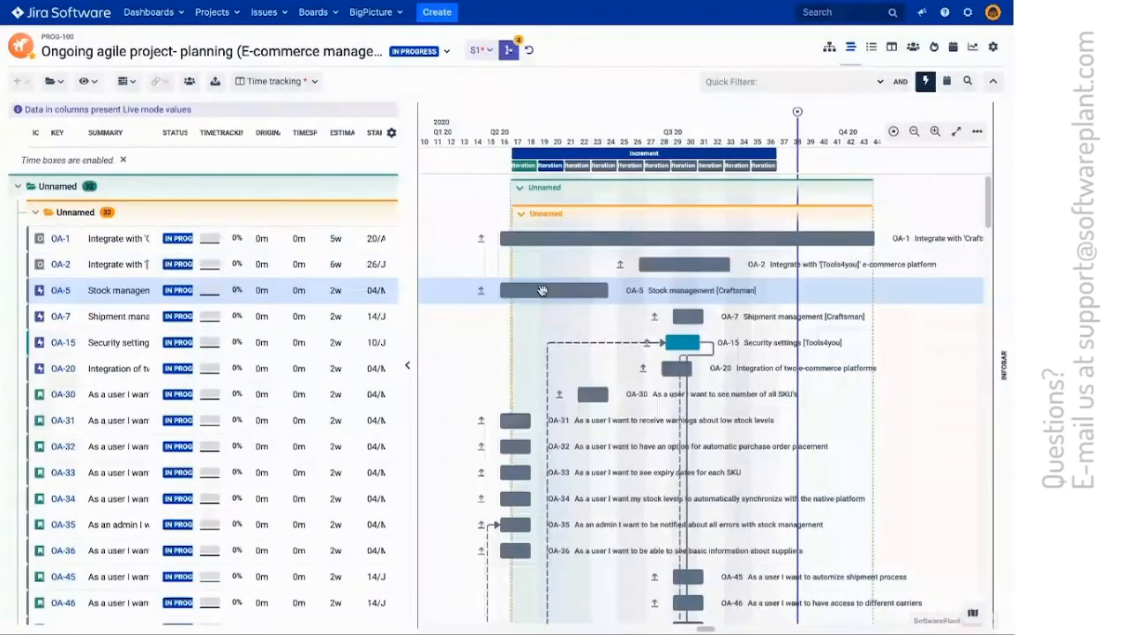
pyautogui.click(507, 49)
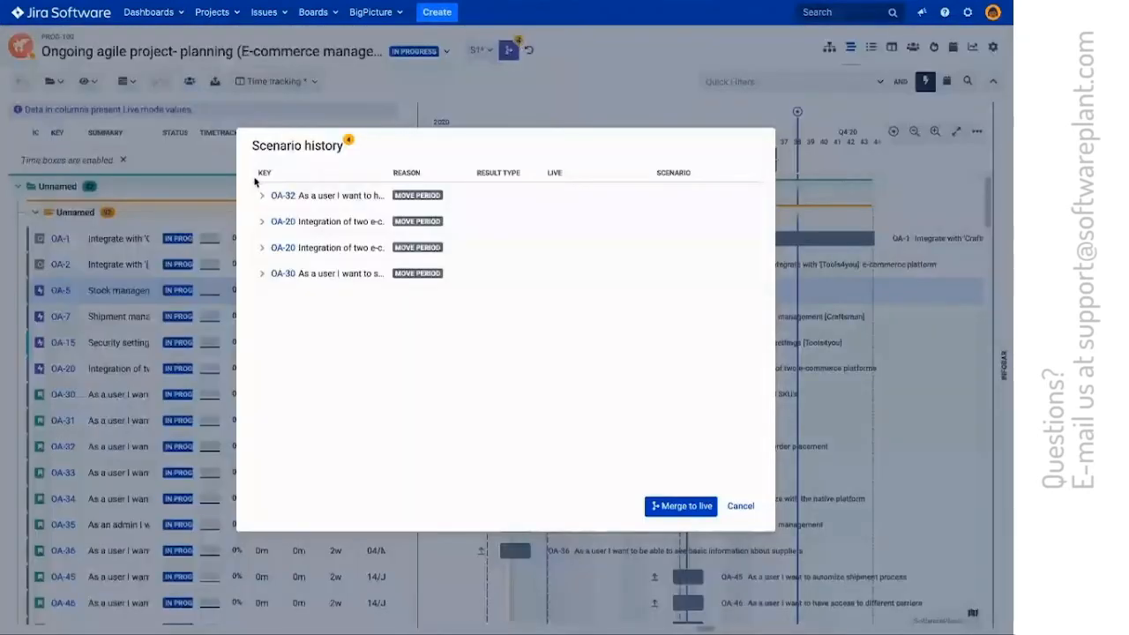
pyautogui.click(262, 195)
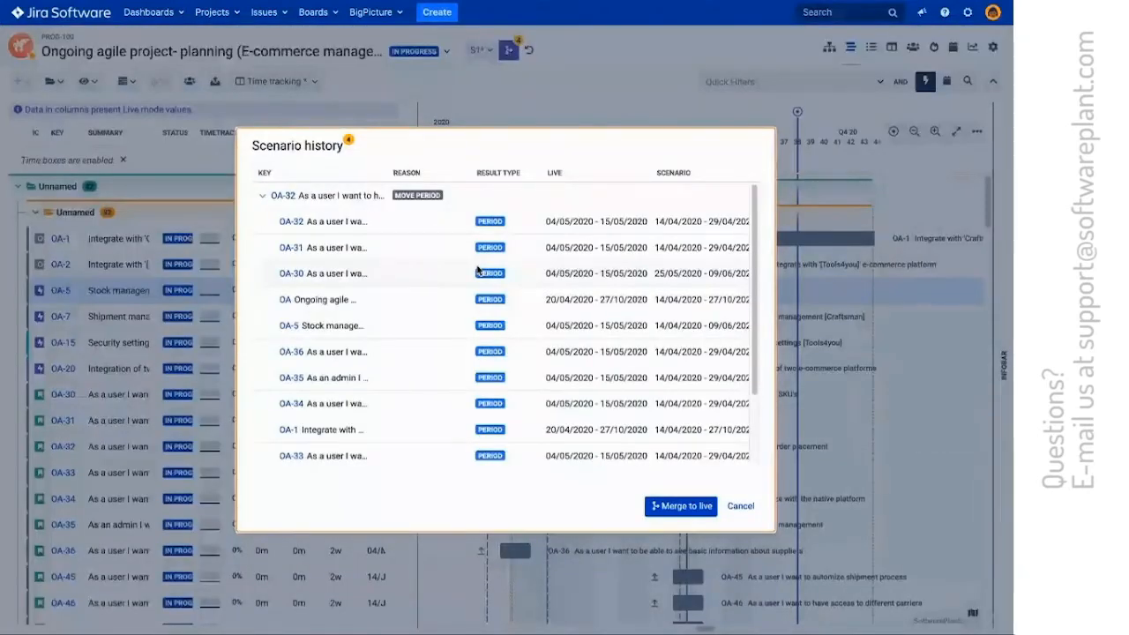
pyautogui.moveTo(480, 226)
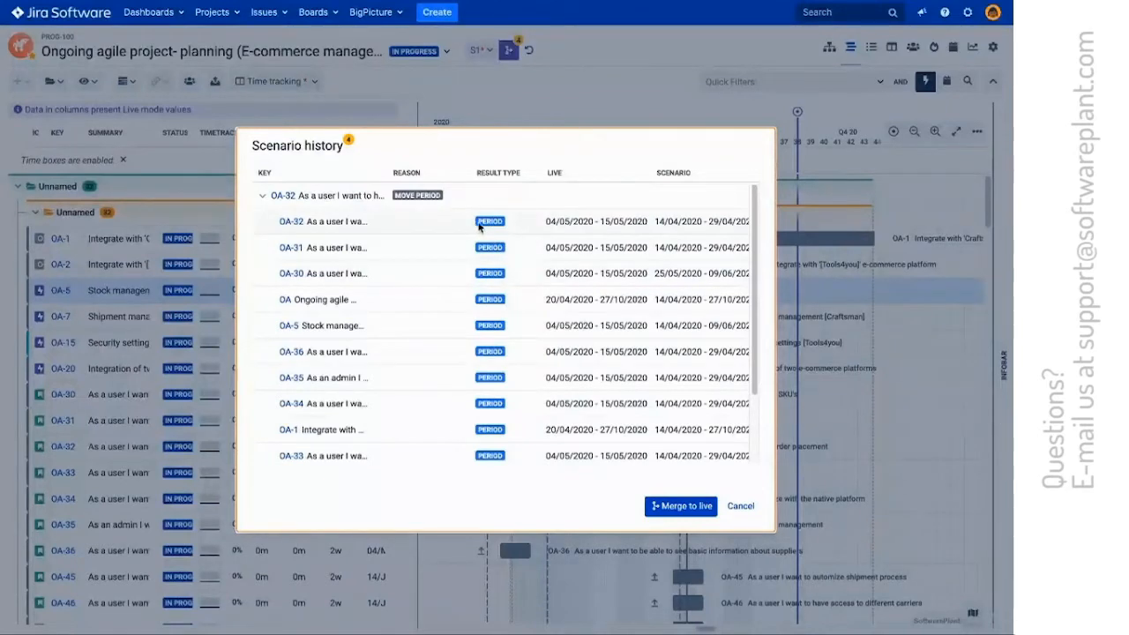
pyautogui.moveTo(614, 231)
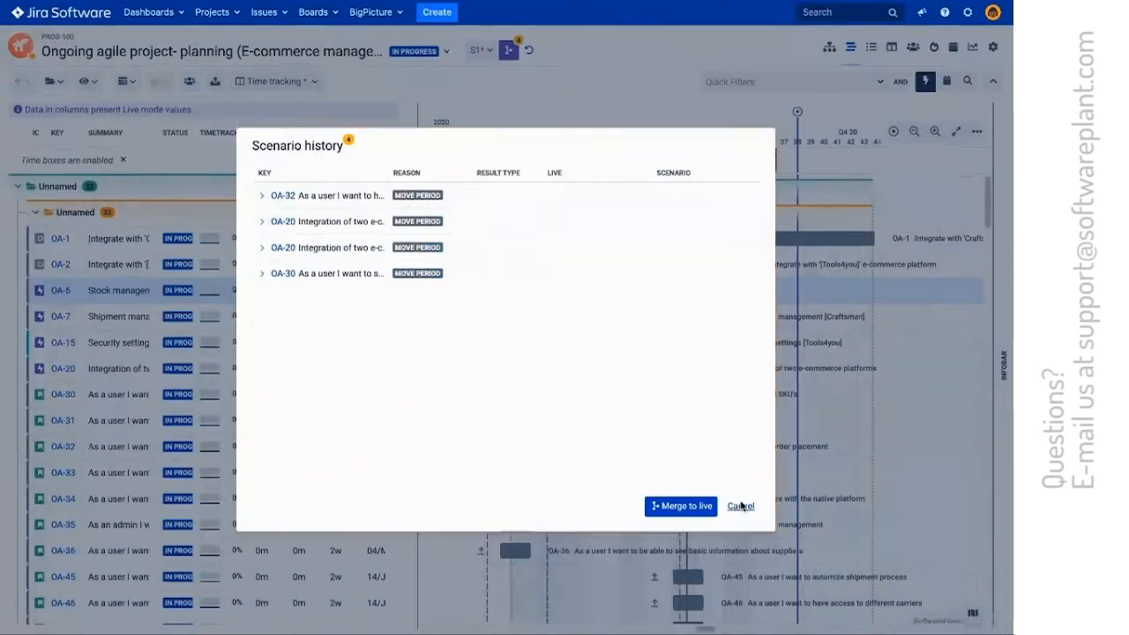
pyautogui.click(739, 506)
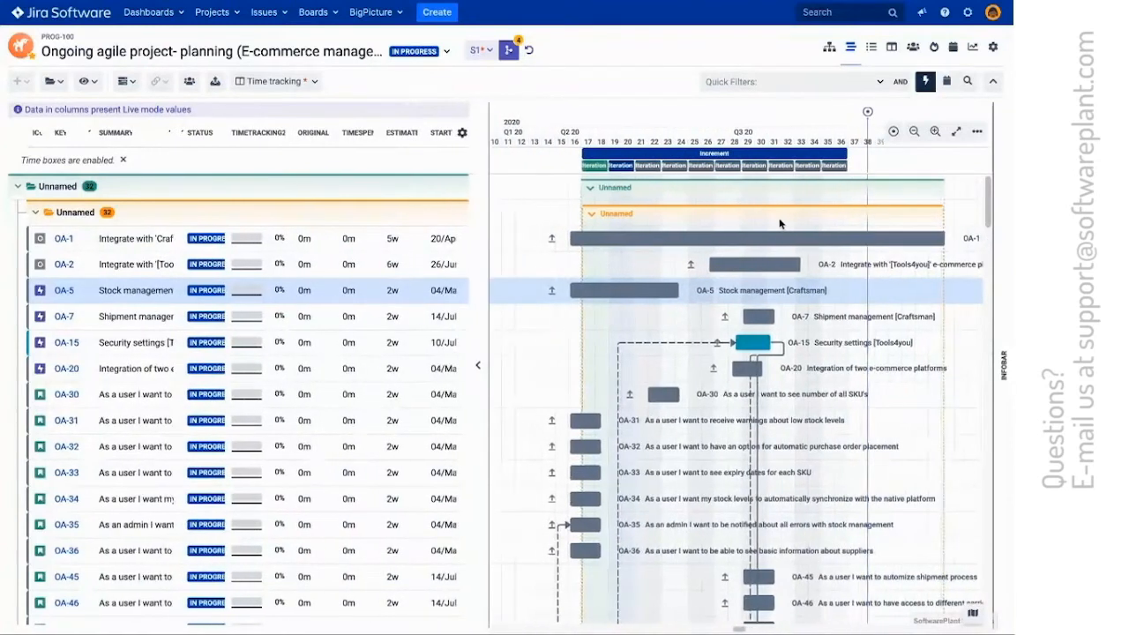
pyautogui.moveTo(527, 50)
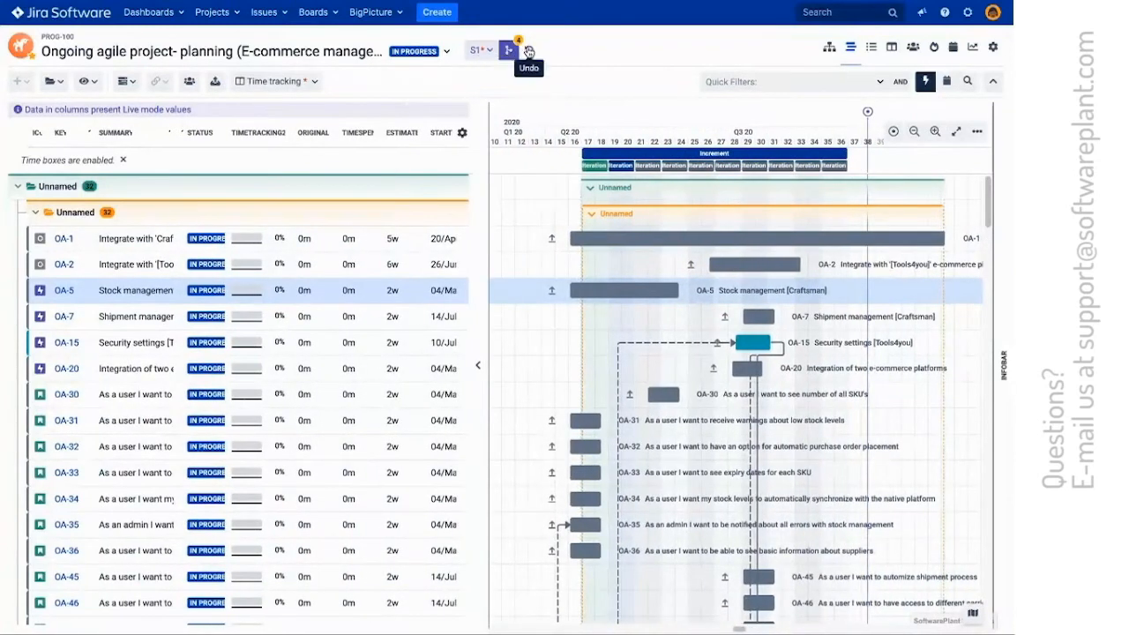
# - Undo the most recent S1 change, leaving three modifications, and open the scenario list
pyautogui.click(526, 50)
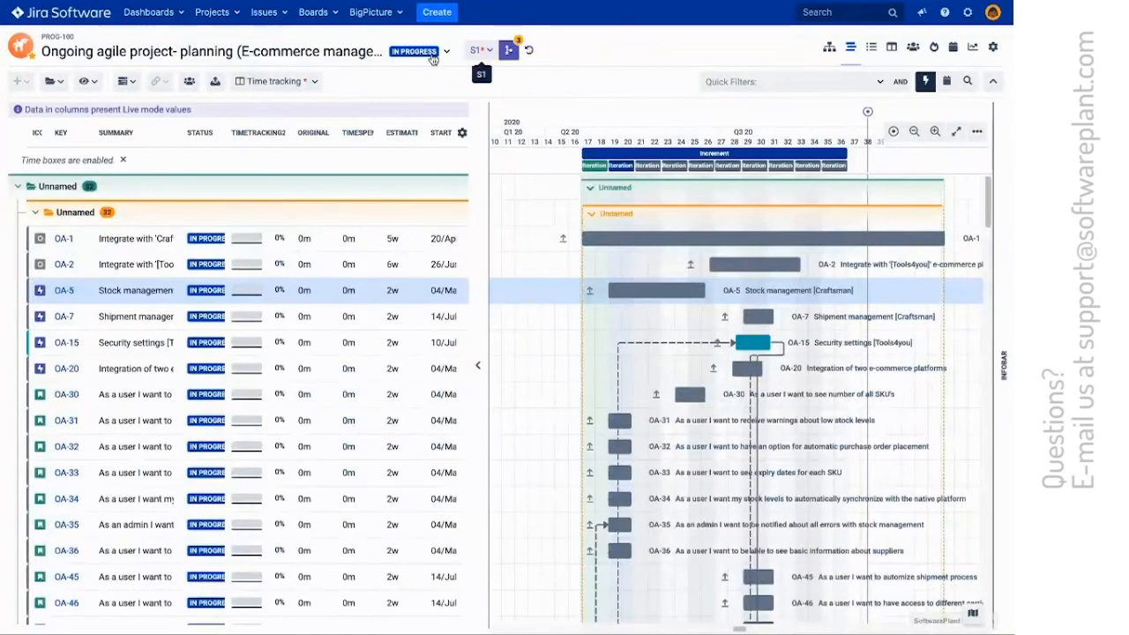
pyautogui.click(481, 50)
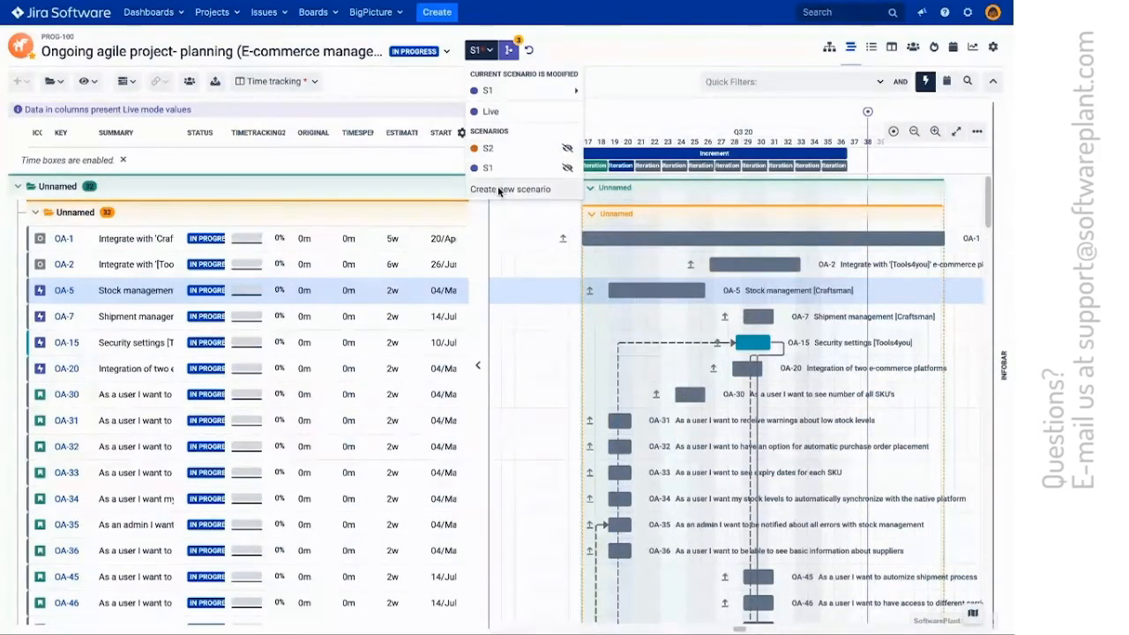
pyautogui.click(512, 188)
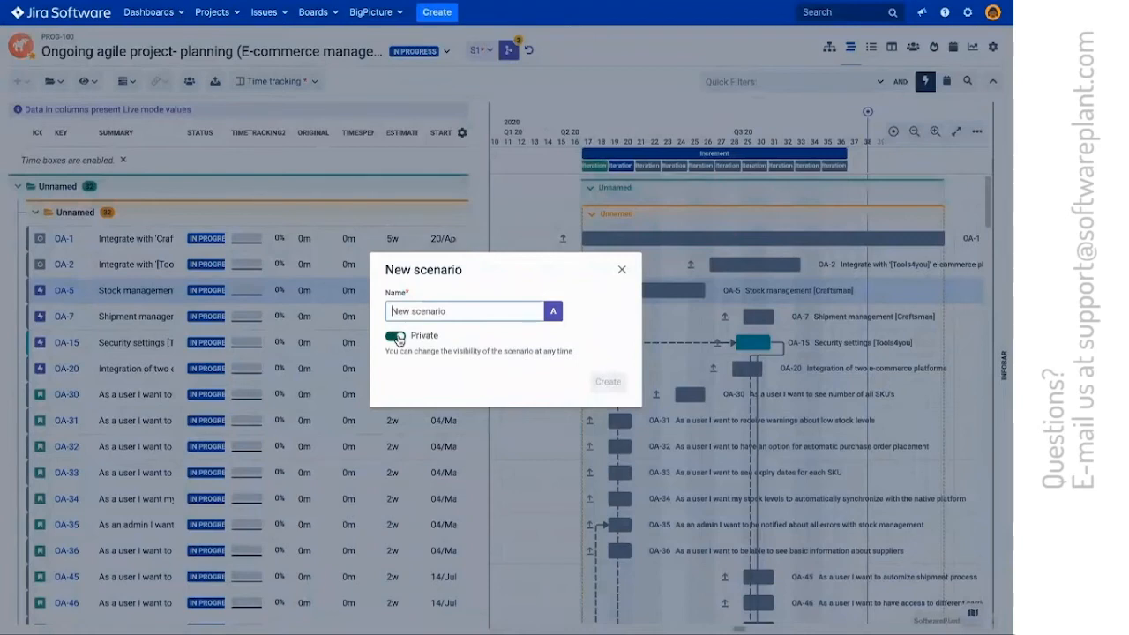
pyautogui.click(552, 310)
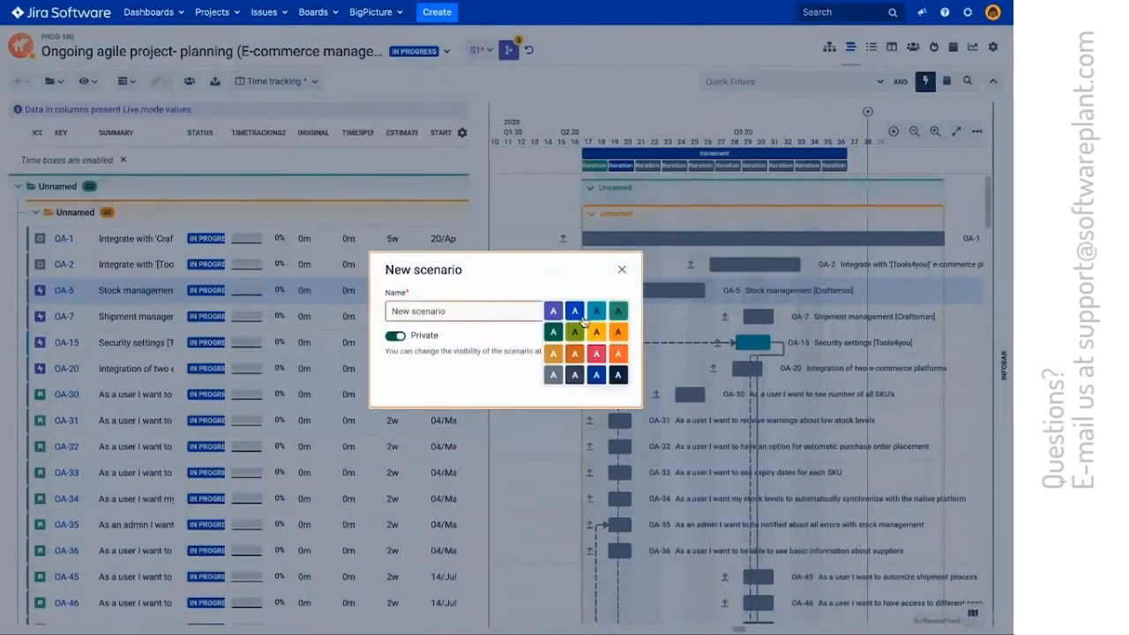
pyautogui.moveTo(623, 269)
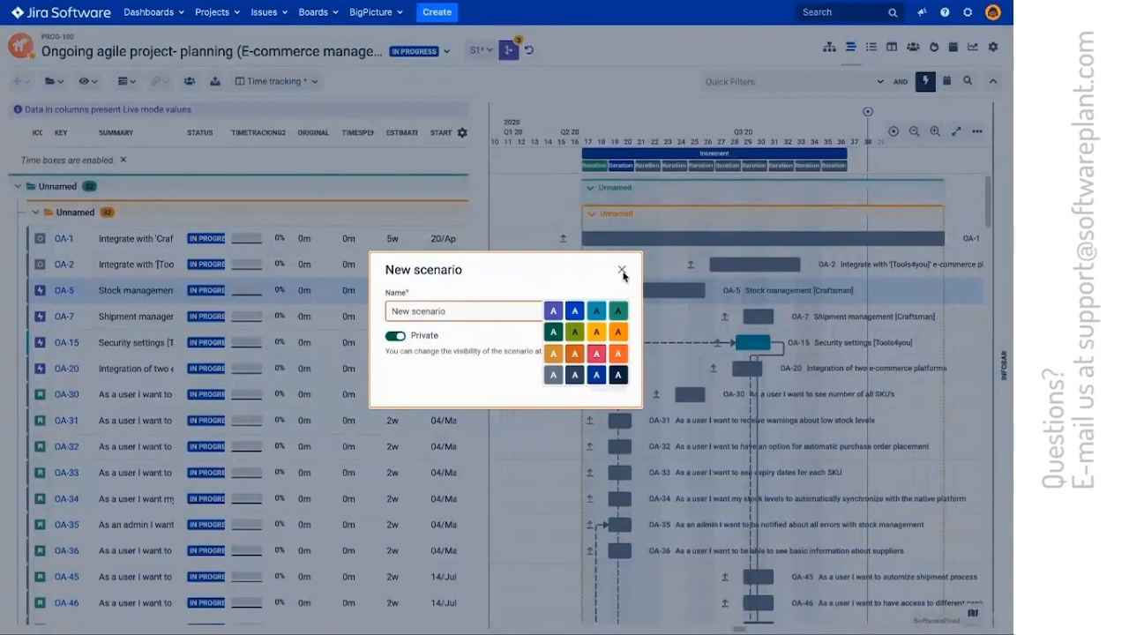
pyautogui.click(621, 270)
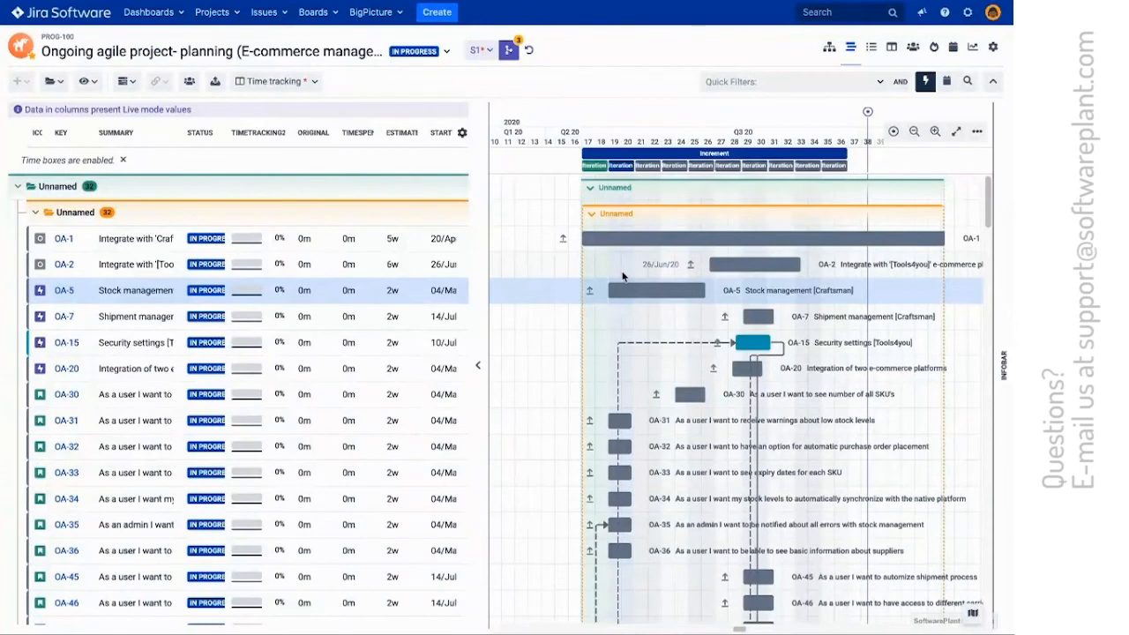
pyautogui.moveTo(309, 81)
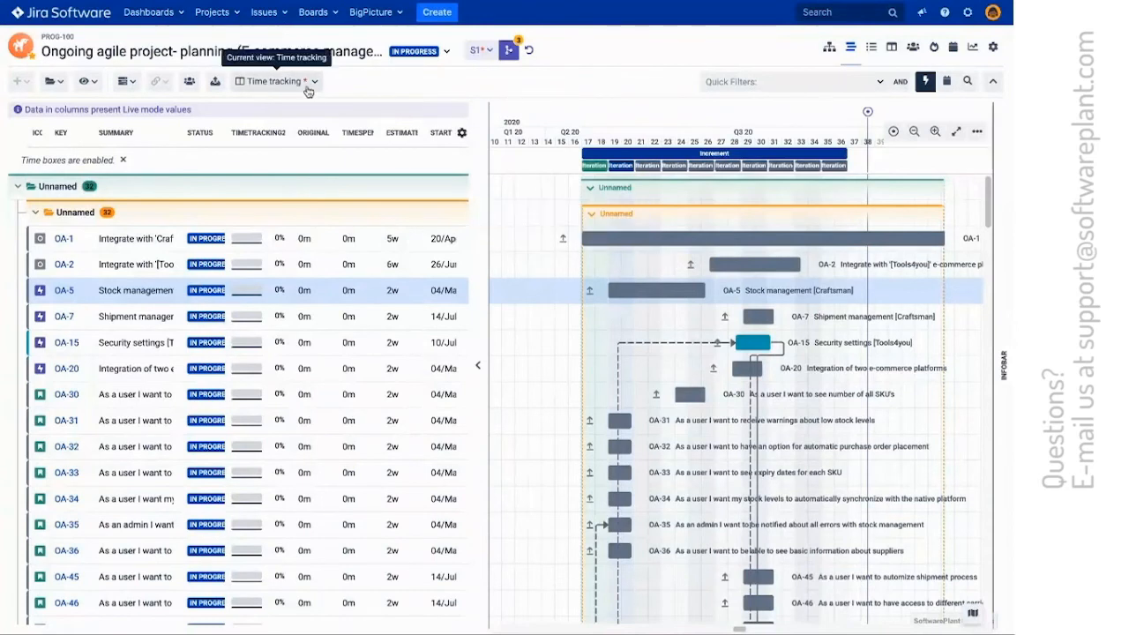
pyautogui.moveTo(344, 89)
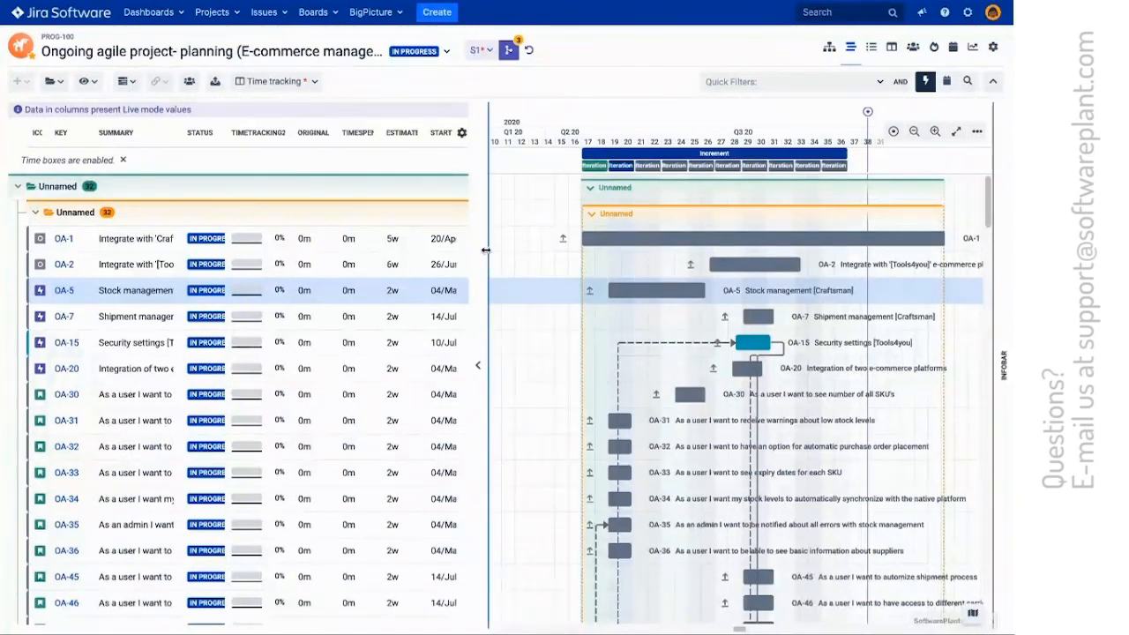
pyautogui.moveTo(188, 81)
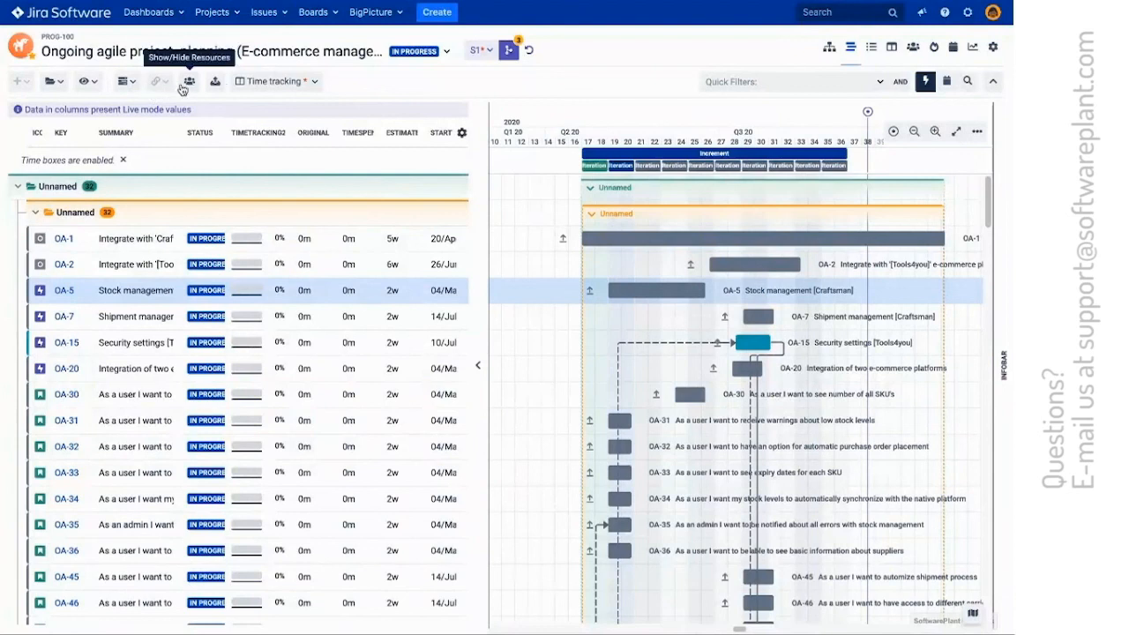